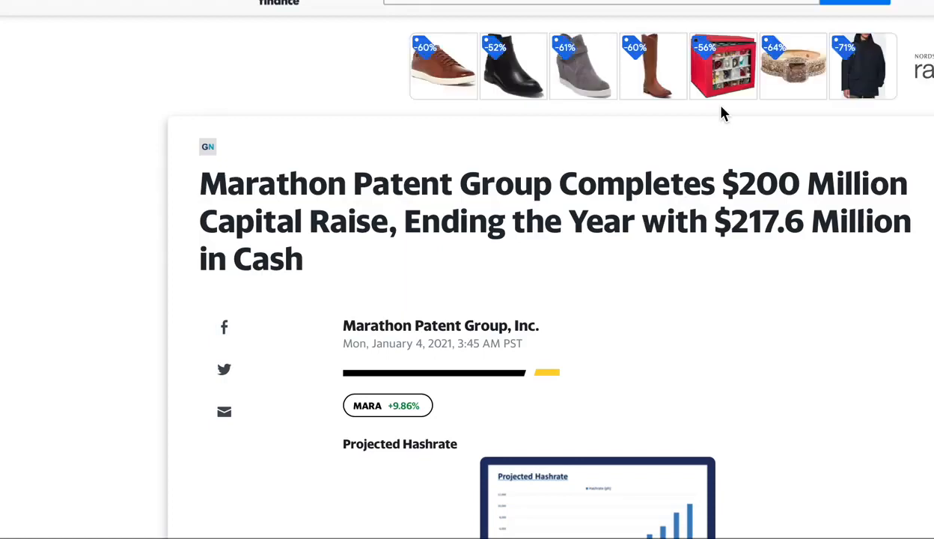
pyautogui.moveTo(323, 50)
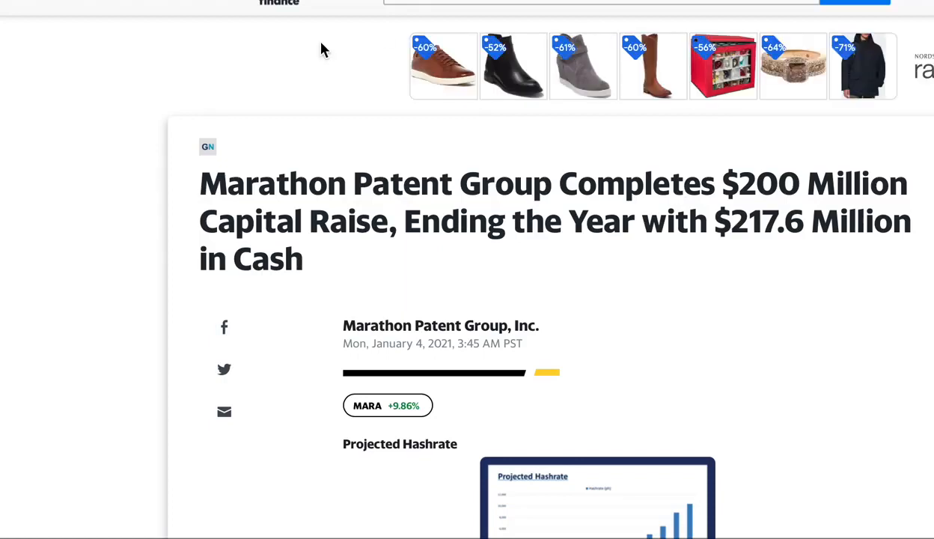